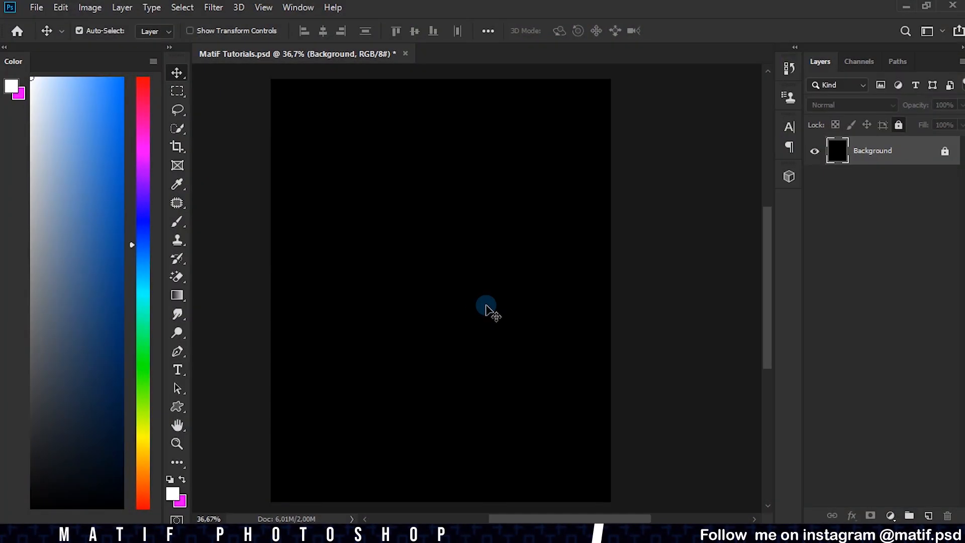
Step: Add a new empty layer and select a 3 px Hard Round brush
{"action": "left_click", "coordinate": [930, 514]}
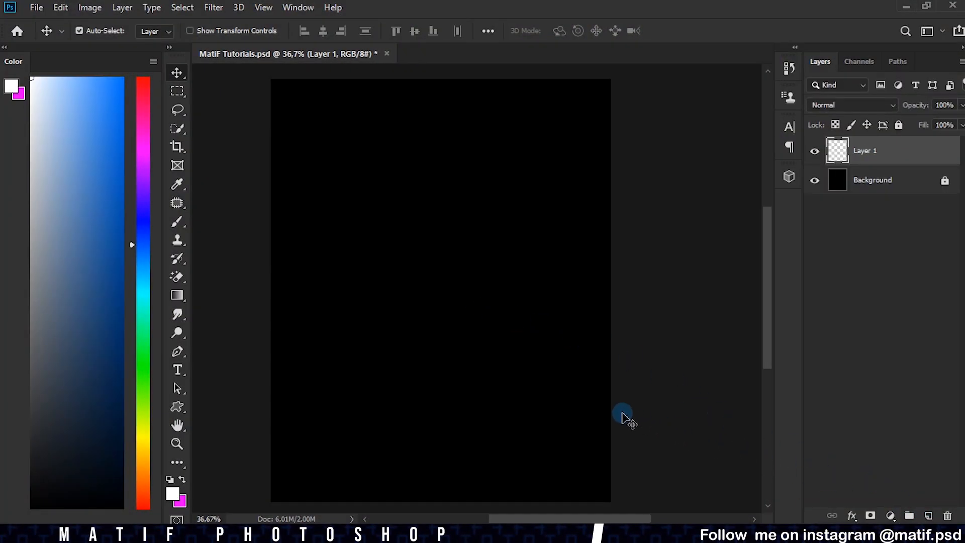
{"action": "left_click", "coordinate": [177, 223]}
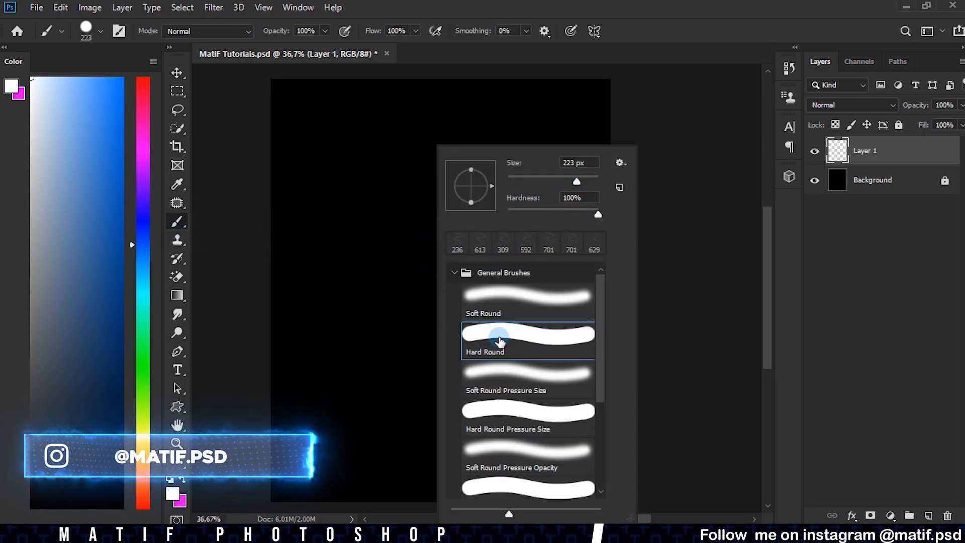
{"action": "left_click", "coordinate": [578, 162]}
{"action": "type", "text": "3"}
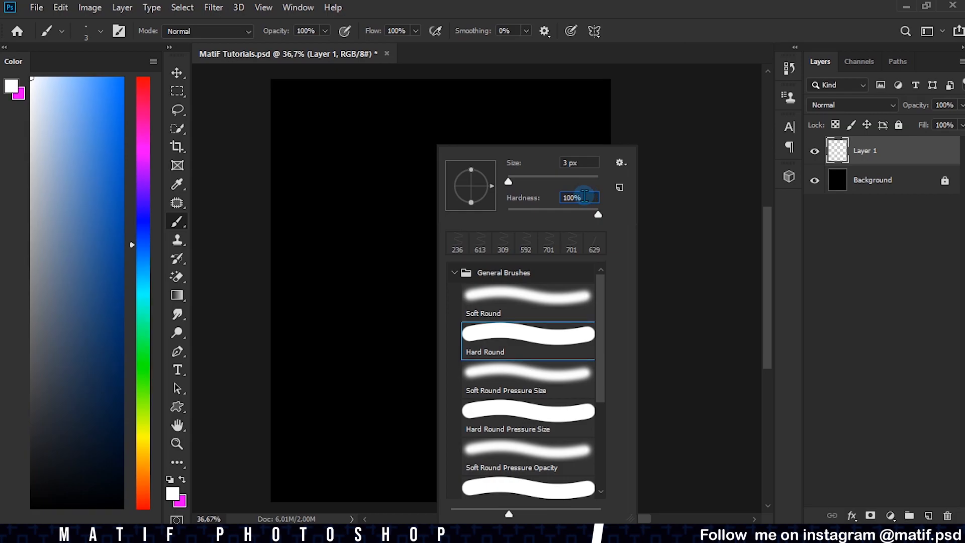
{"action": "left_click", "coordinate": [176, 351]}
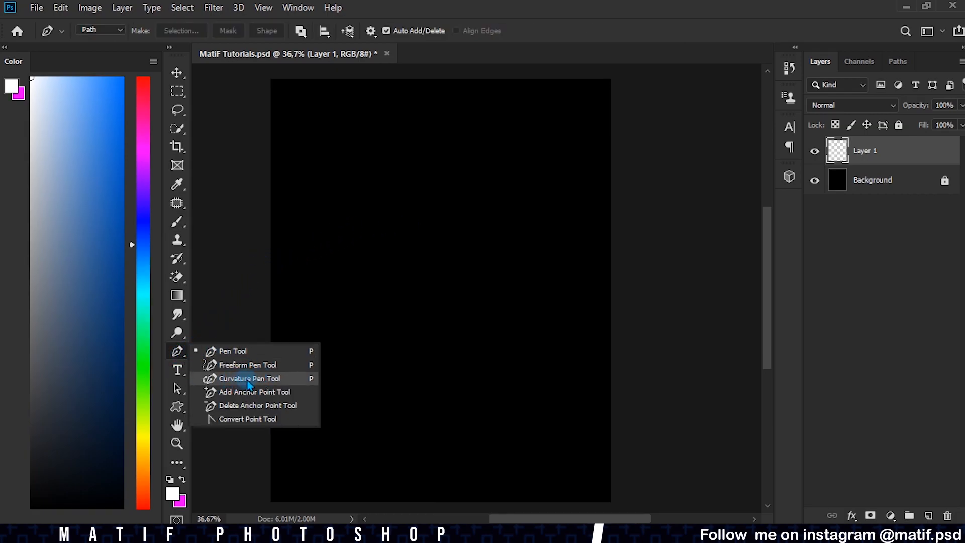
Step: Draw a five-point S-shaped wave path with the Curvature Pen Tool
{"action": "left_click", "coordinate": [249, 377]}
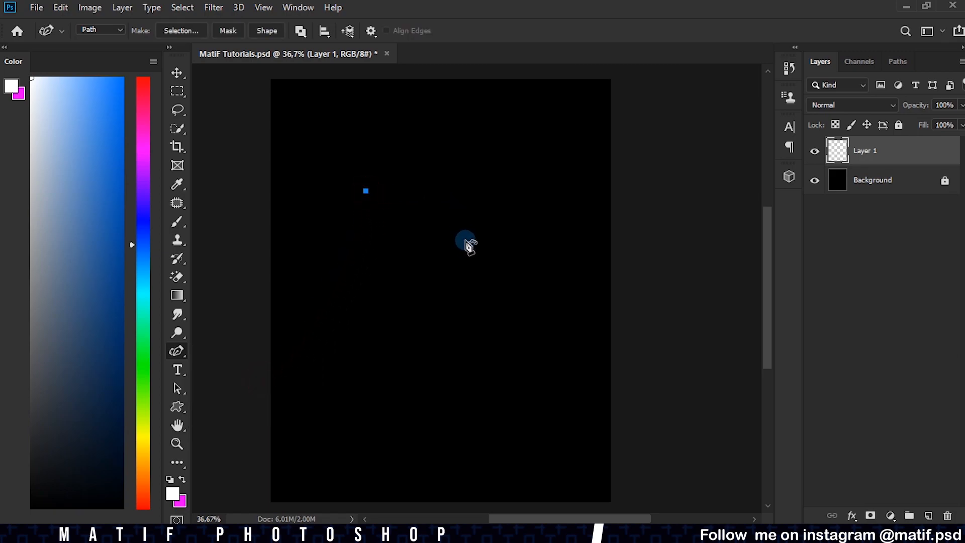
{"action": "left_click", "coordinate": [468, 314]}
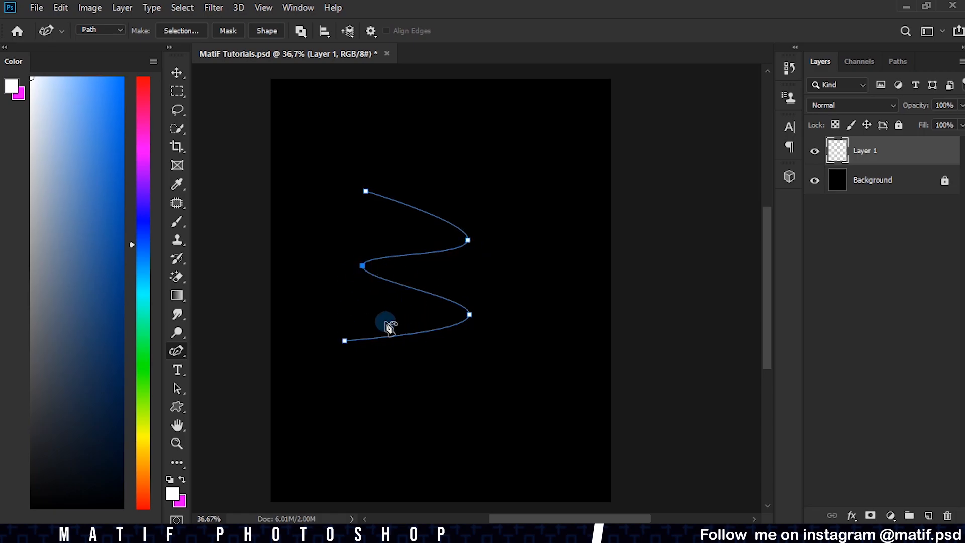
Step: Stroke the wave path with the brush, with Simulate Pressure turned off
{"action": "right_click", "coordinate": [388, 327]}
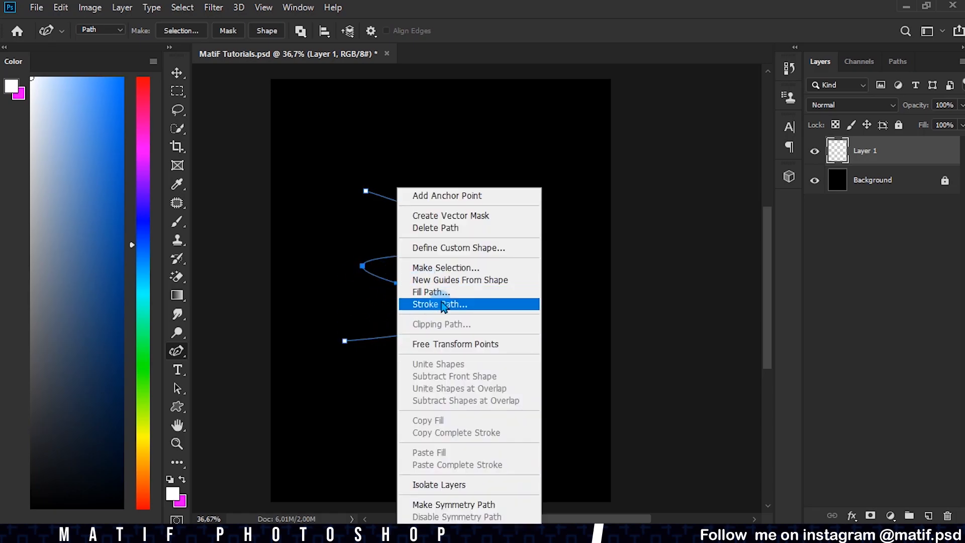
{"action": "left_click", "coordinate": [440, 304]}
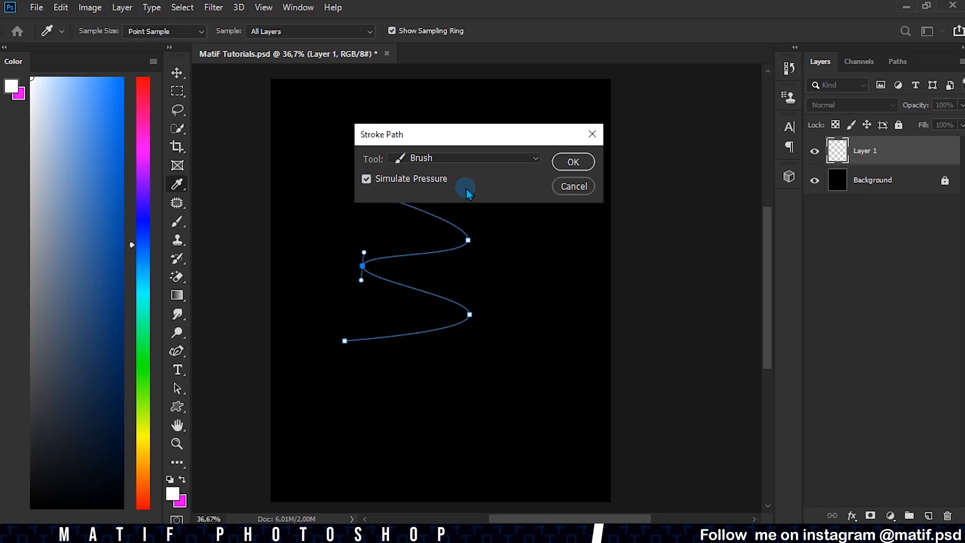
{"action": "left_click", "coordinate": [365, 179]}
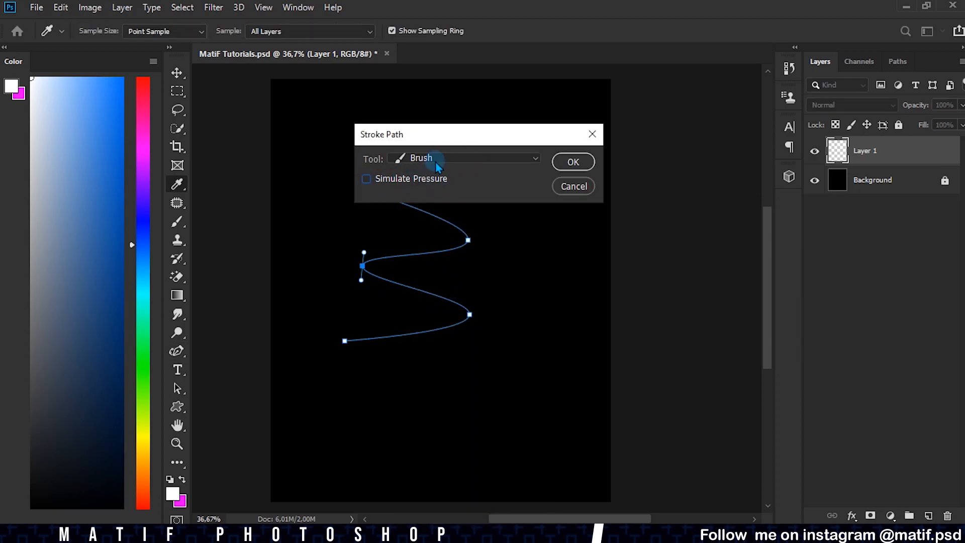
{"action": "left_click", "coordinate": [464, 157]}
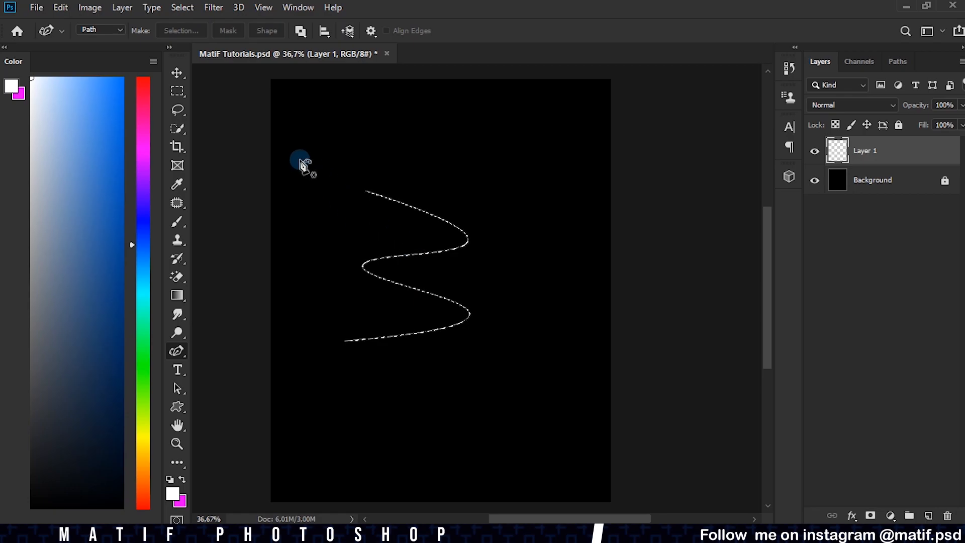
Step: Define the wave line as brush preset 'MAtiF' and add a new empty layer
{"action": "left_click", "coordinate": [59, 7]}
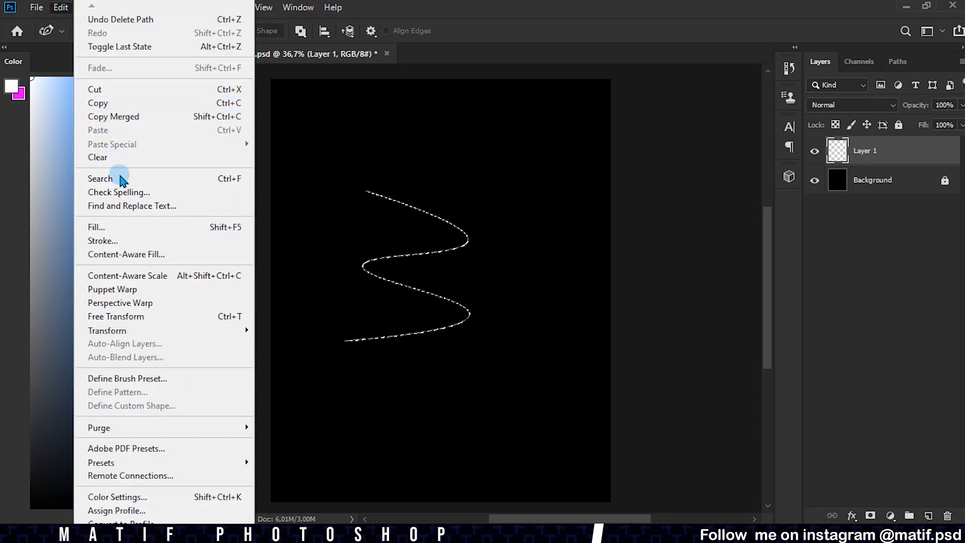
{"action": "left_click", "coordinate": [126, 378]}
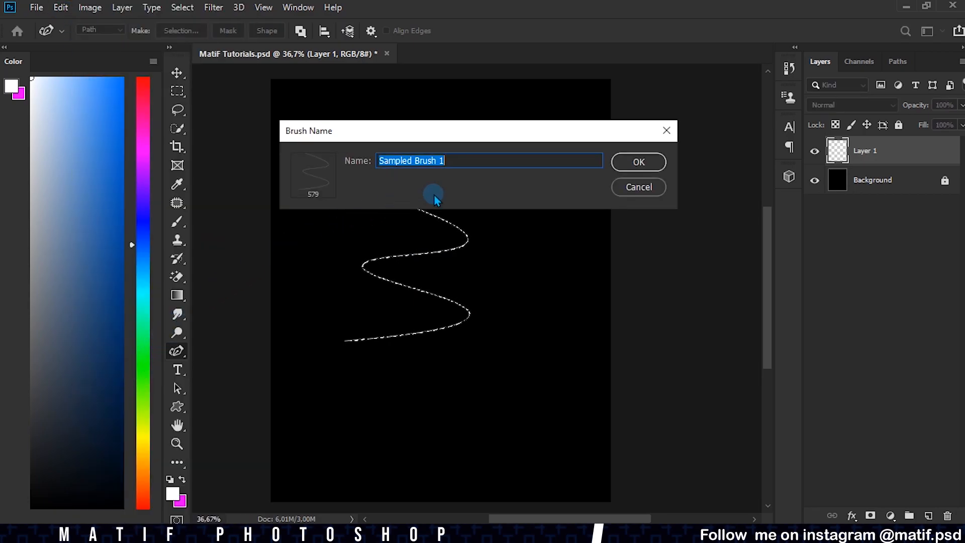
{"action": "type", "text": "MAtiF"}
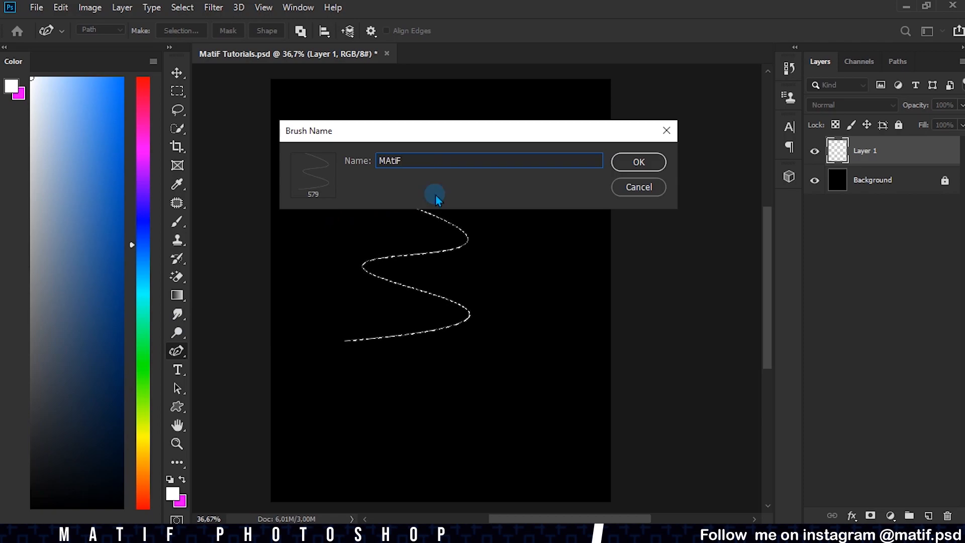
{"action": "left_click", "coordinate": [638, 162]}
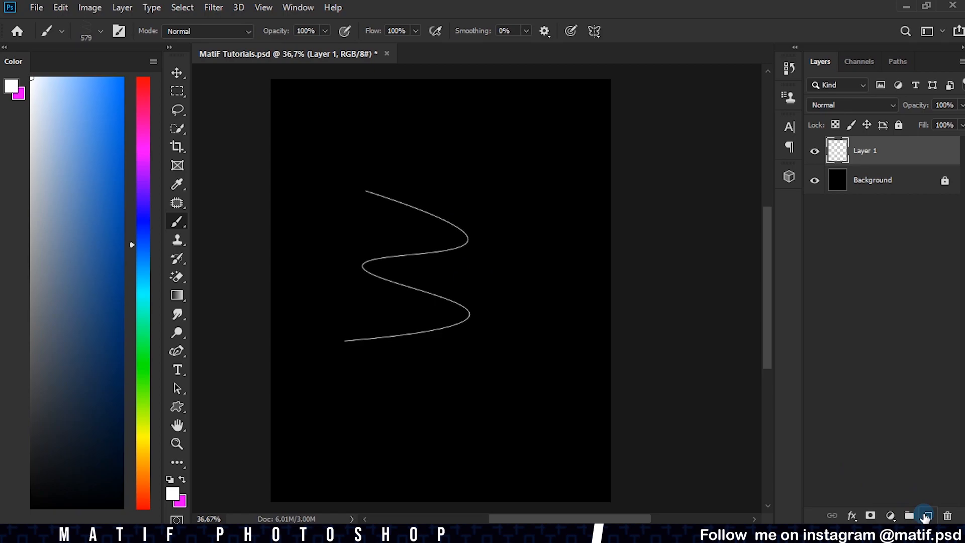
{"action": "left_click", "coordinate": [923, 514]}
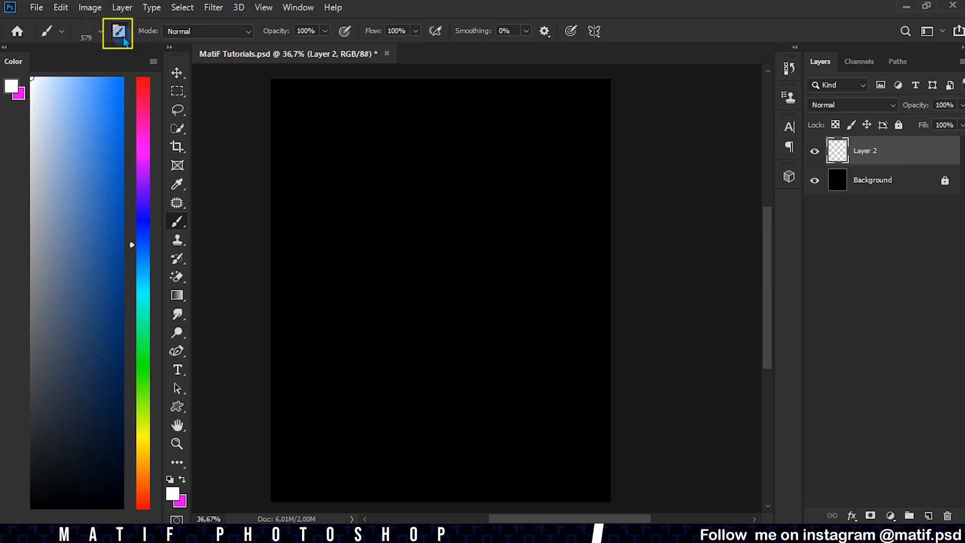
Step: Enable Shape Dynamics with Angle Jitter control set to Fade over 600 steps
{"action": "left_click", "coordinate": [114, 31]}
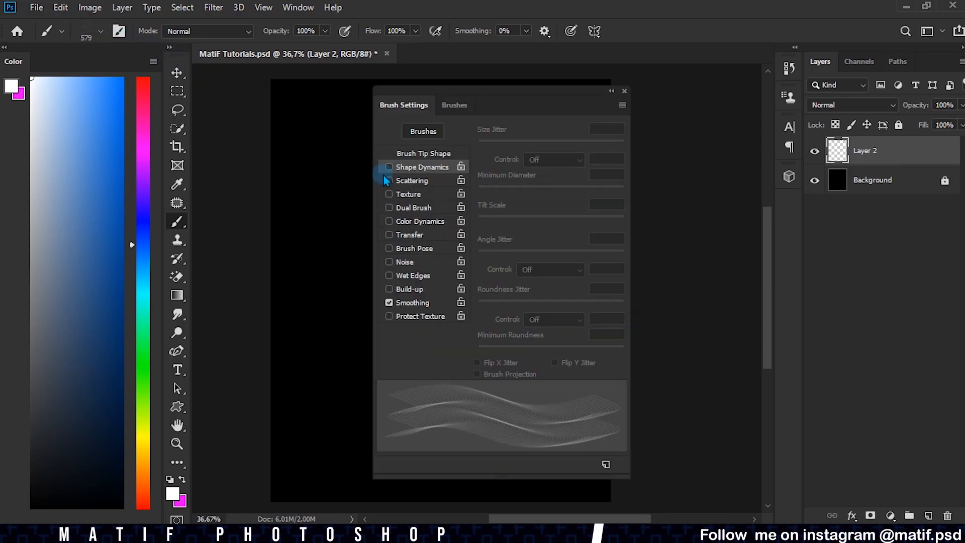
{"action": "left_click", "coordinate": [421, 153]}
{"action": "type", "text": "2"}
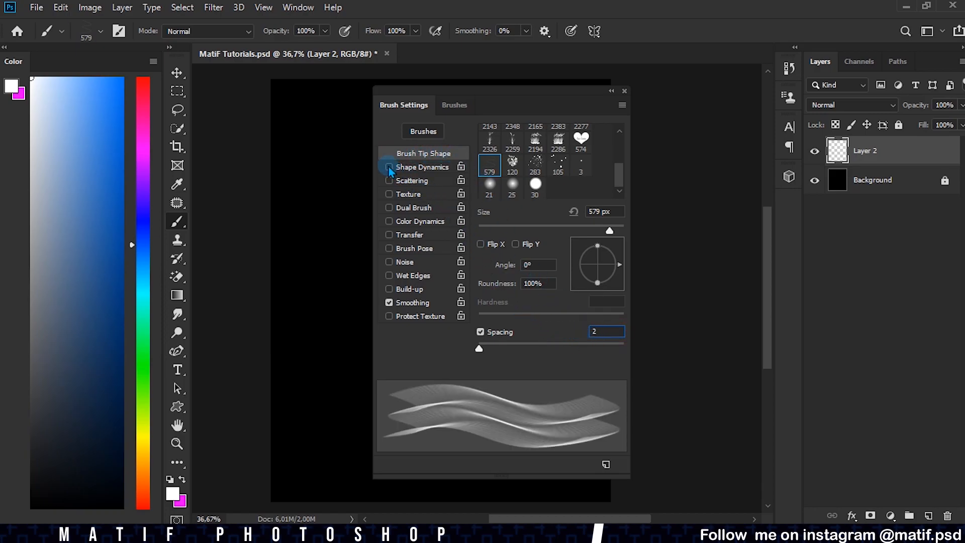
{"action": "left_click", "coordinate": [389, 167]}
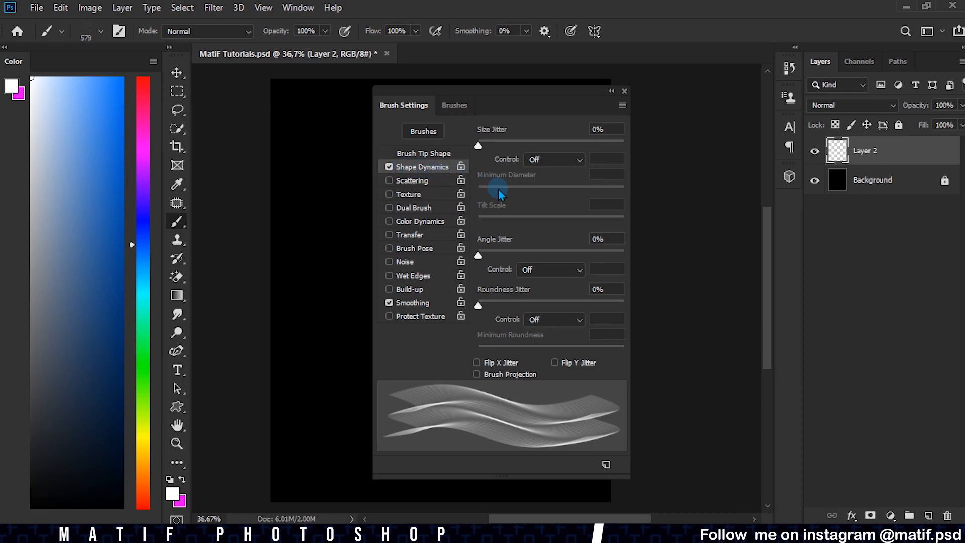
{"action": "left_click", "coordinate": [551, 270]}
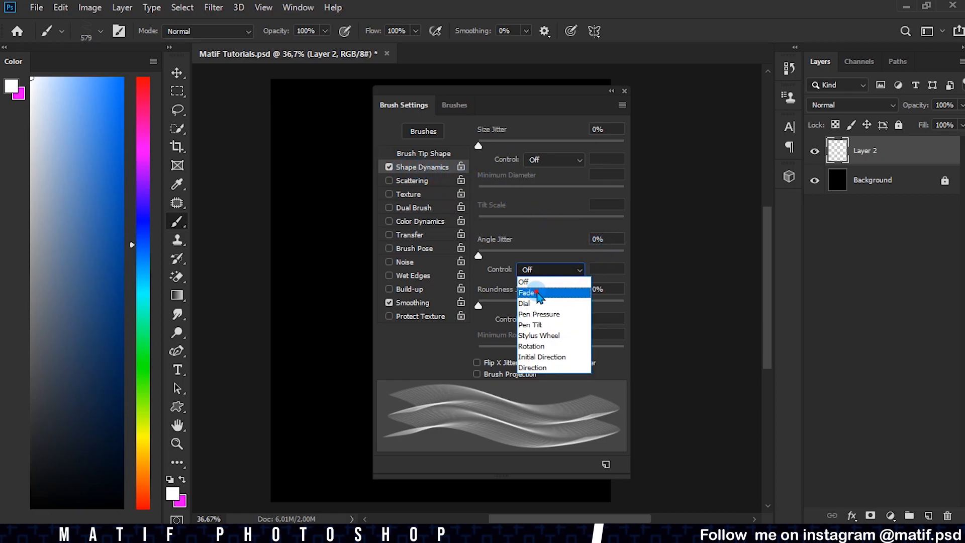
{"action": "left_click", "coordinate": [527, 293]}
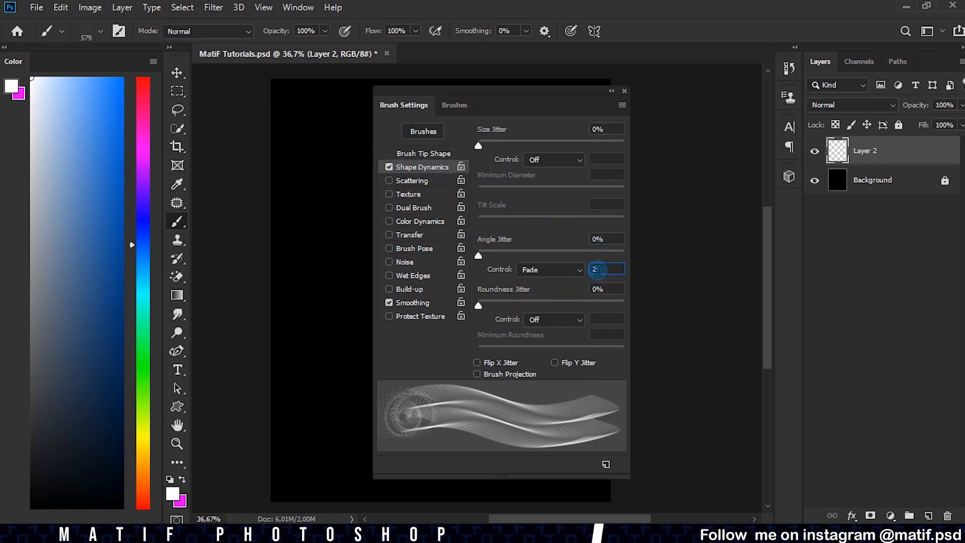
{"action": "type", "text": "600"}
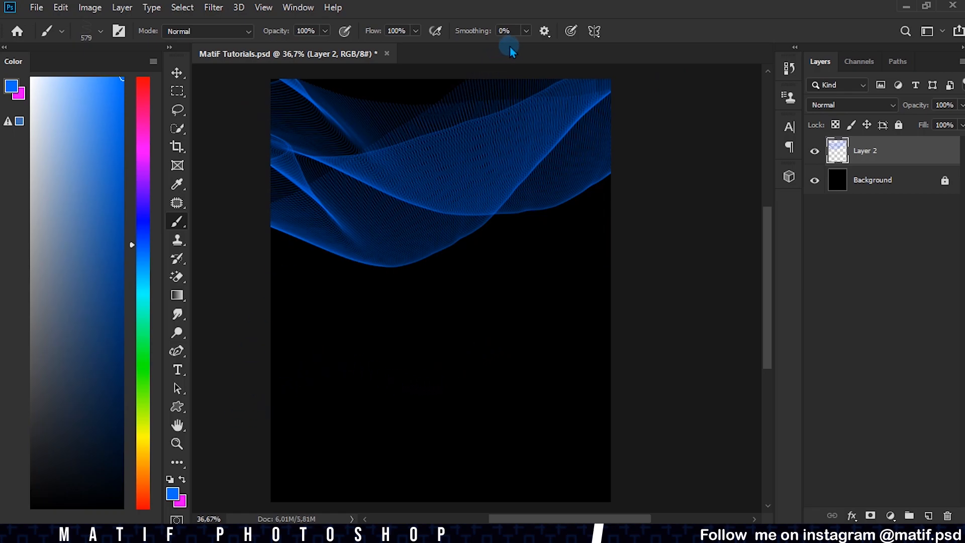
Step: Raise the brush Smoothing in the options bar to maximum
{"action": "left_click_drag", "start_coordinate": [510, 47], "coordinate": [547, 48]}
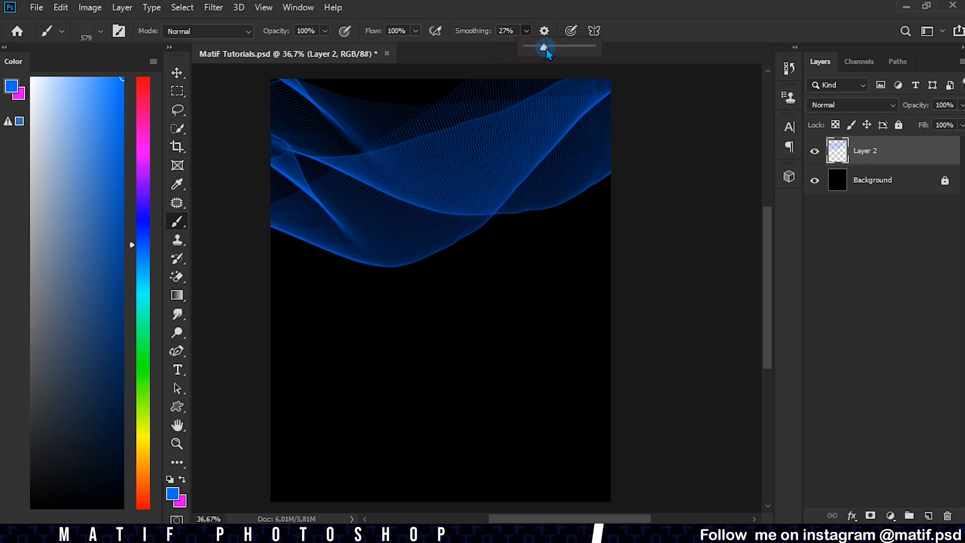
{"action": "left_click_drag", "start_coordinate": [546, 47], "coordinate": [591, 46]}
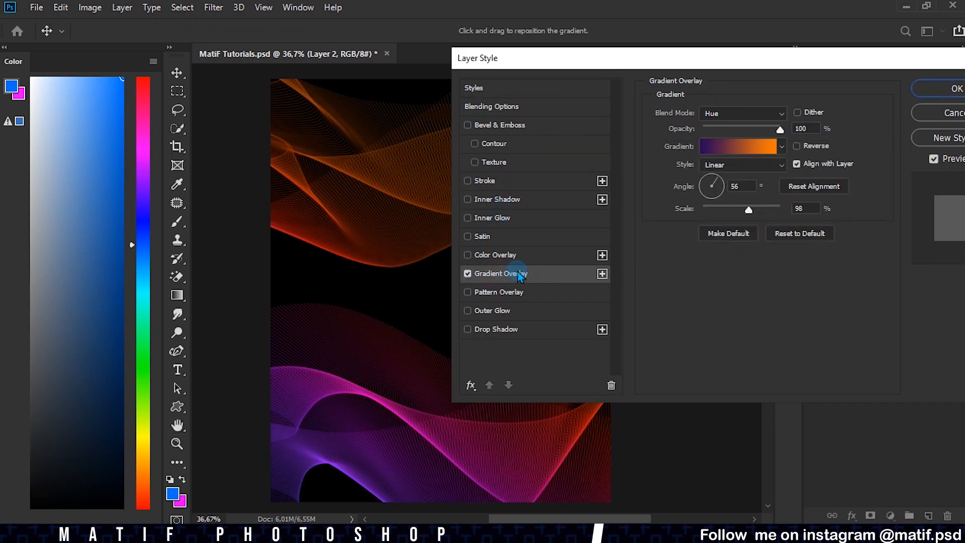
Step: Show the Gradient Overlay settings, keep Hue blend mode, and open its gradient
{"action": "left_click", "coordinate": [742, 113]}
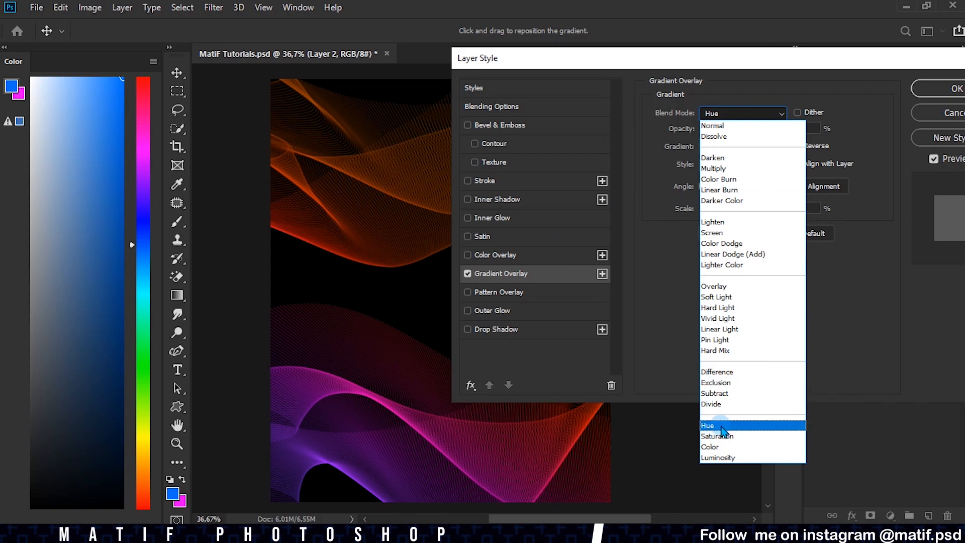
{"action": "left_click", "coordinate": [717, 425]}
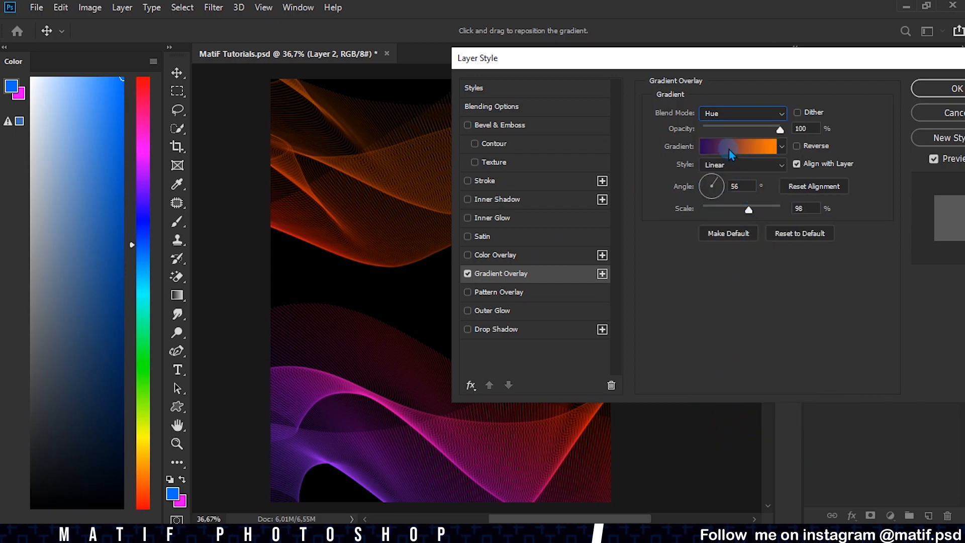
{"action": "left_click", "coordinate": [730, 147]}
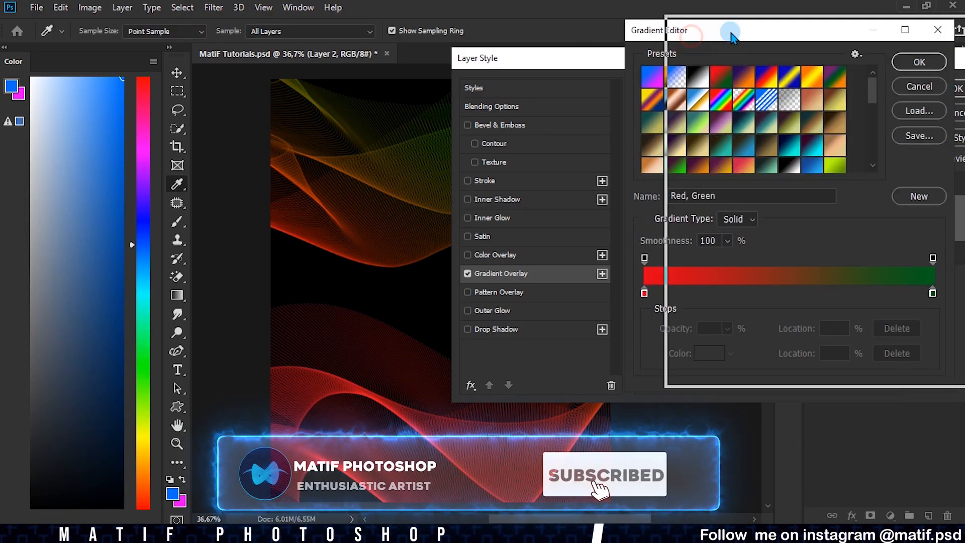
Step: Try several preset gradients, then confirm the dark purple to pale yellow one
{"action": "left_click", "coordinate": [803, 161]}
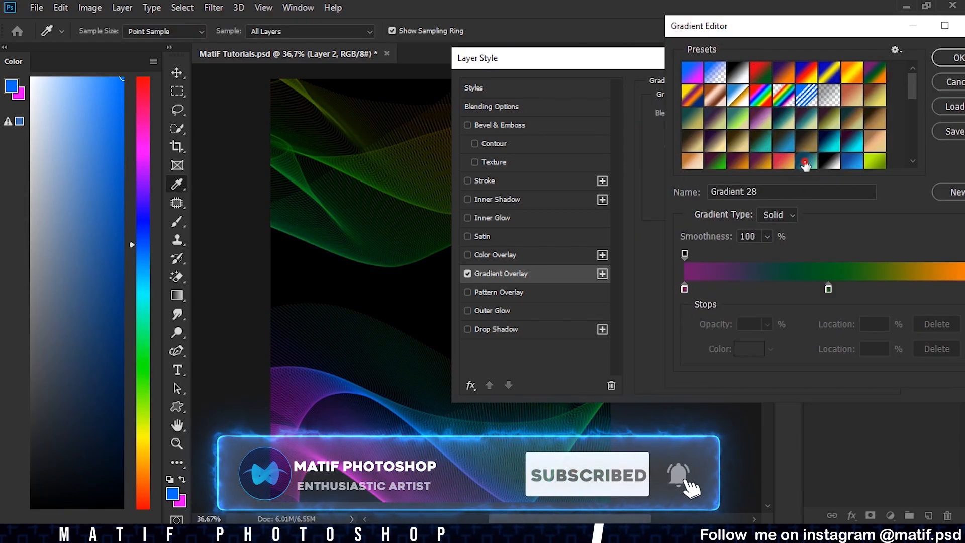
{"action": "left_click", "coordinate": [734, 146]}
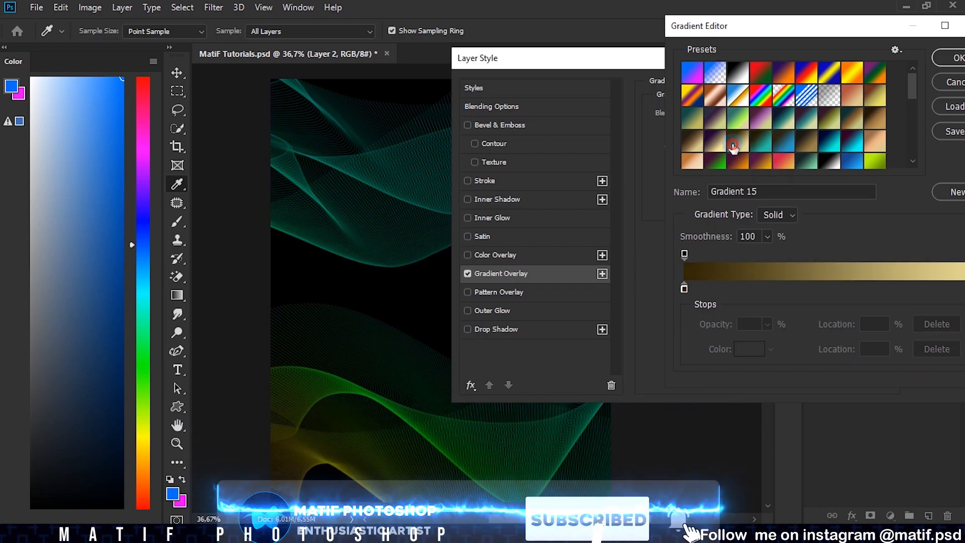
{"action": "left_click", "coordinate": [714, 121]}
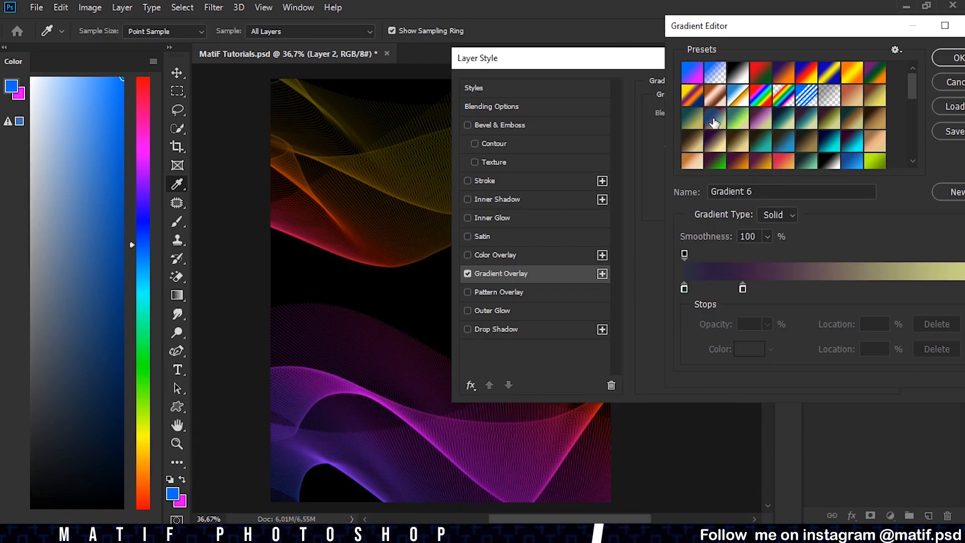
{"action": "left_click", "coordinate": [956, 57]}
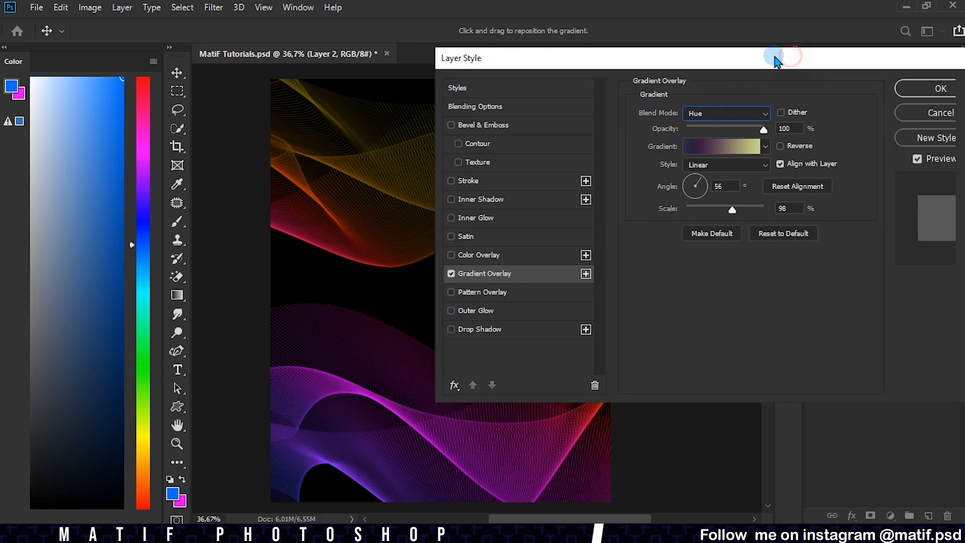
Step: Reposition the gradient and apply the overlay at 45° angle and 101% scale
{"action": "left_click_drag", "start_coordinate": [732, 209], "coordinate": [735, 209]}
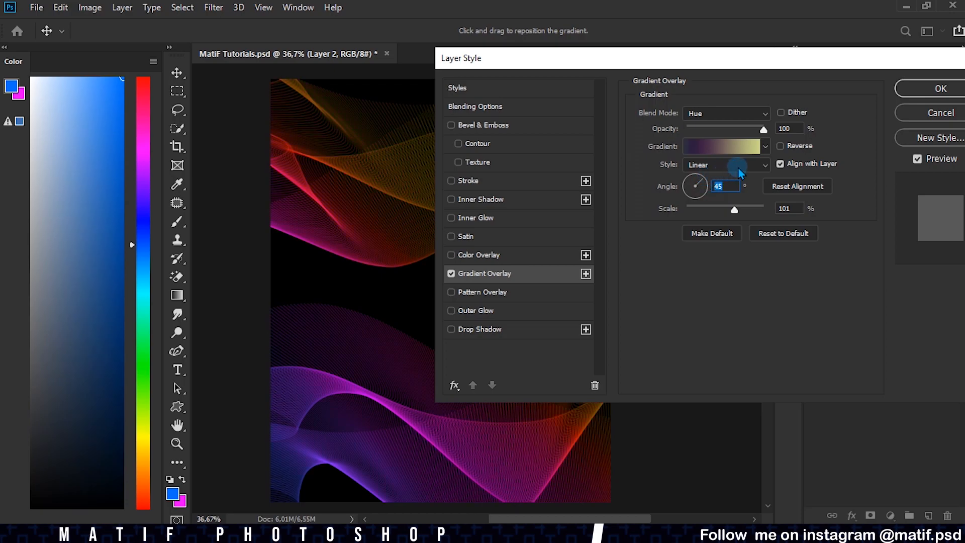
{"action": "left_click", "coordinate": [941, 88]}
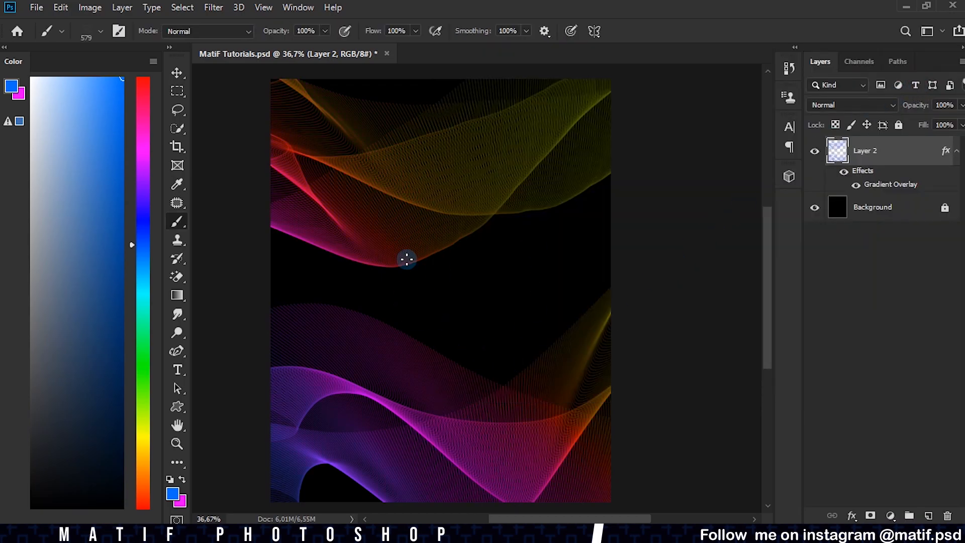